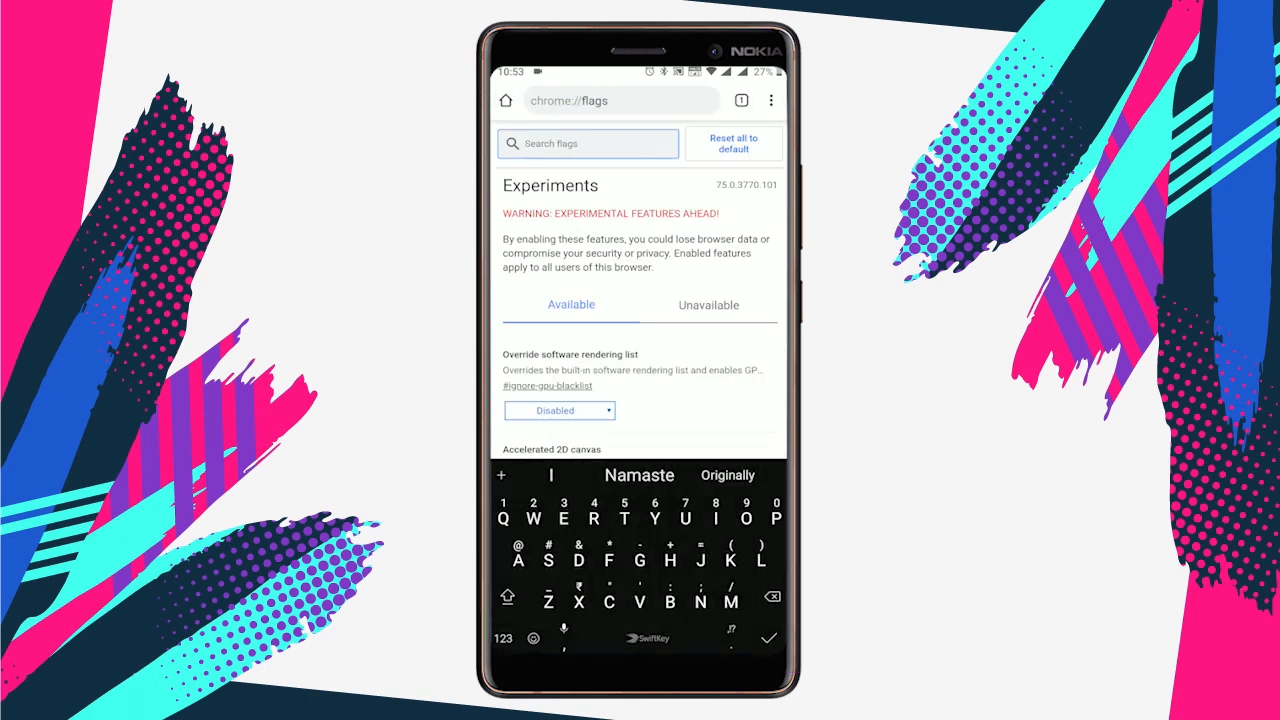
# Filter chrome://flags by "Dark" to list the two dark mode flags
pyautogui.write('Dark')
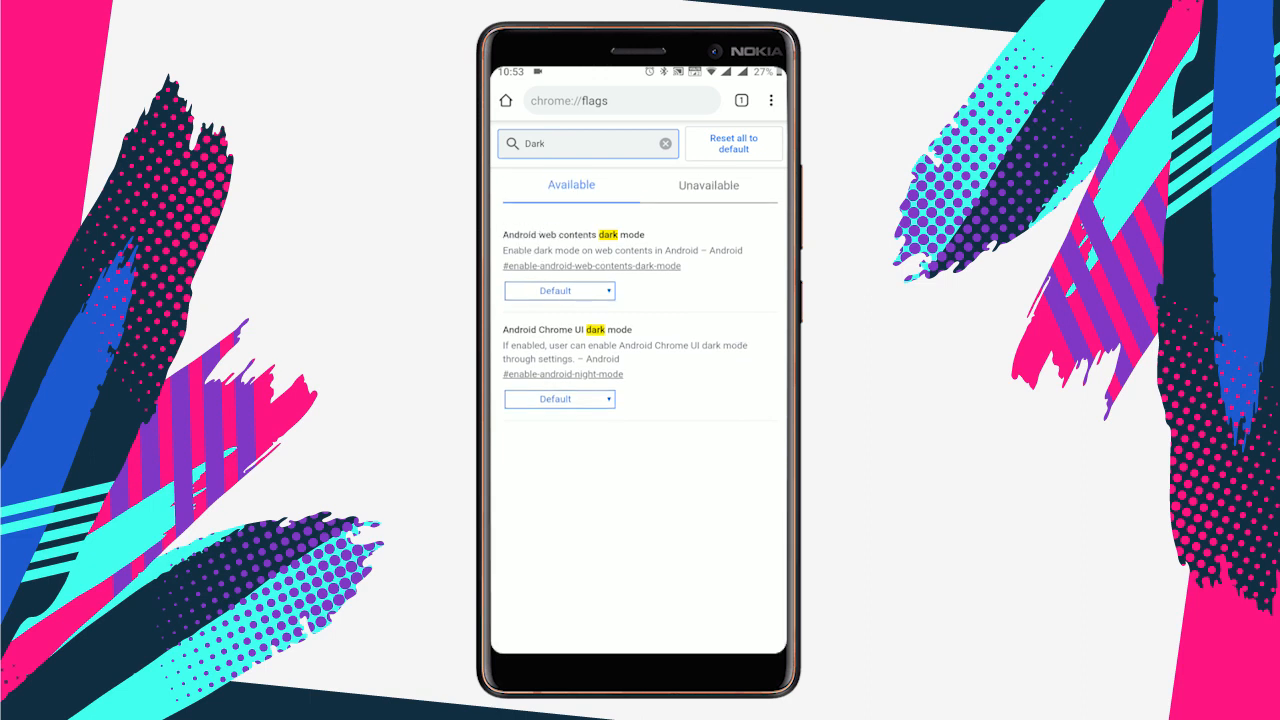
pyautogui.scroll(3)
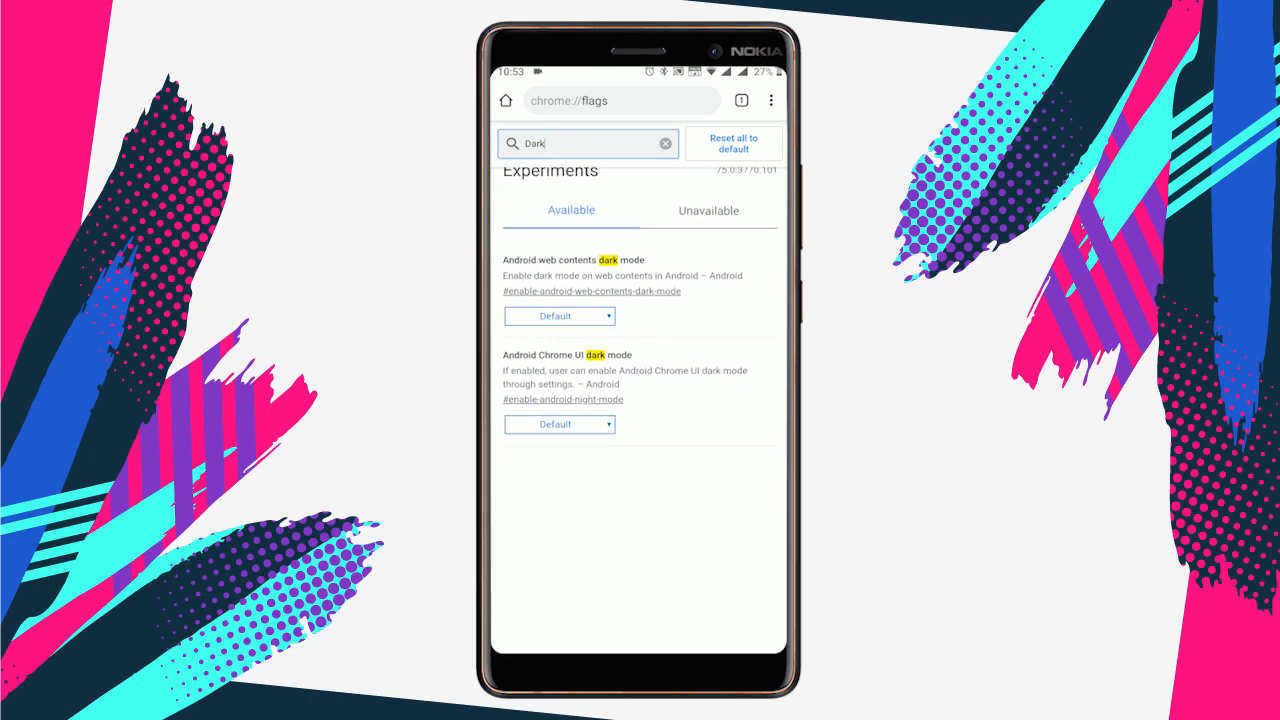
# Set Android web contents dark mode to Enabled and relaunch into the dark Google homepage
pyautogui.click(558, 316)
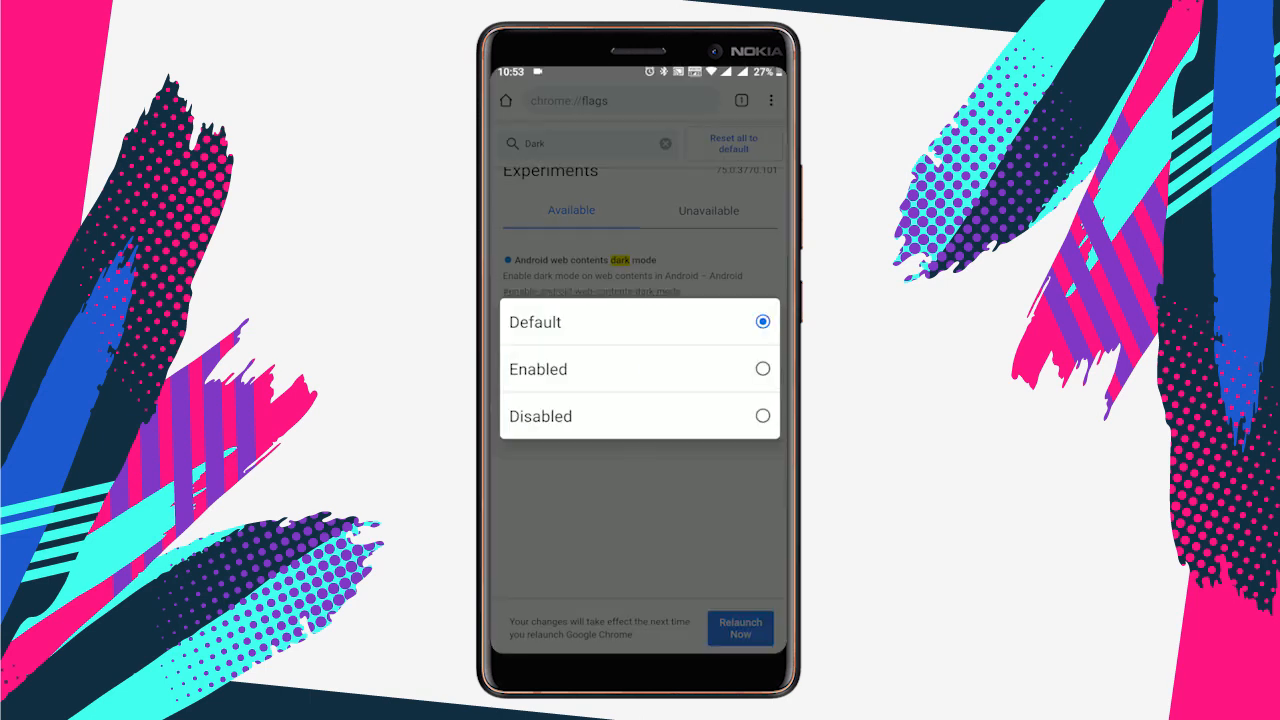
pyautogui.click(538, 369)
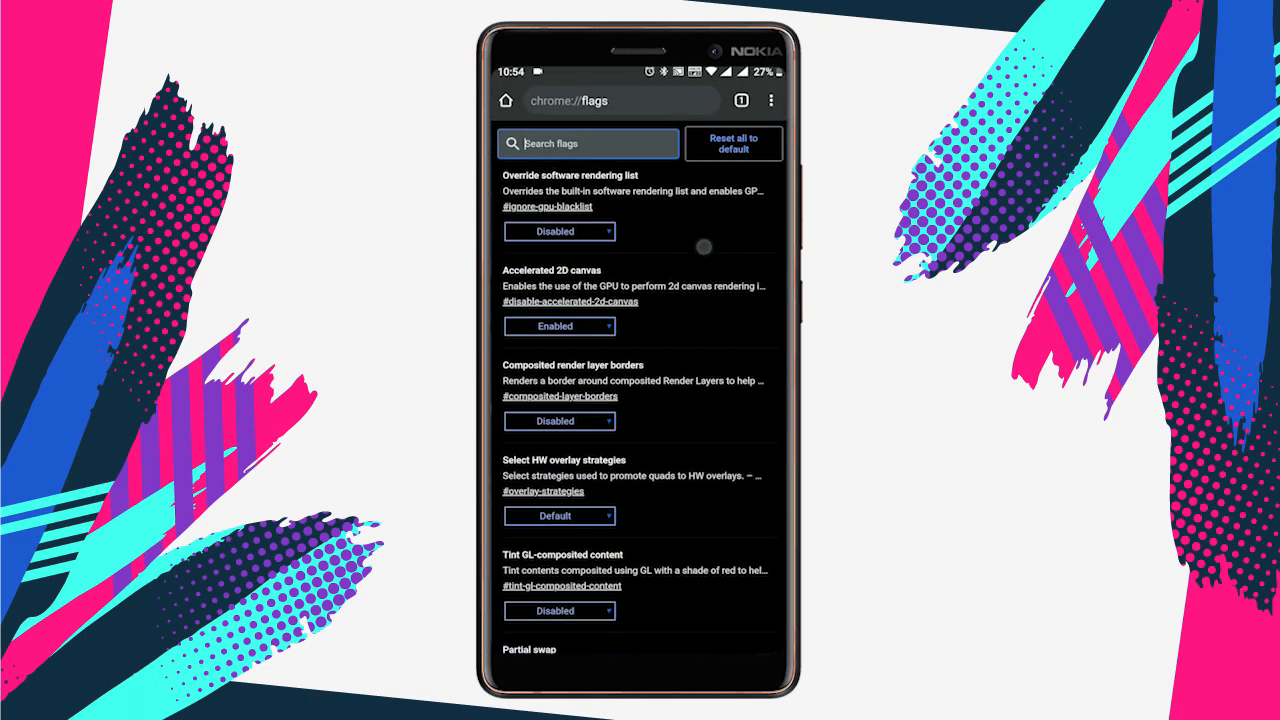
pyautogui.scroll(3)
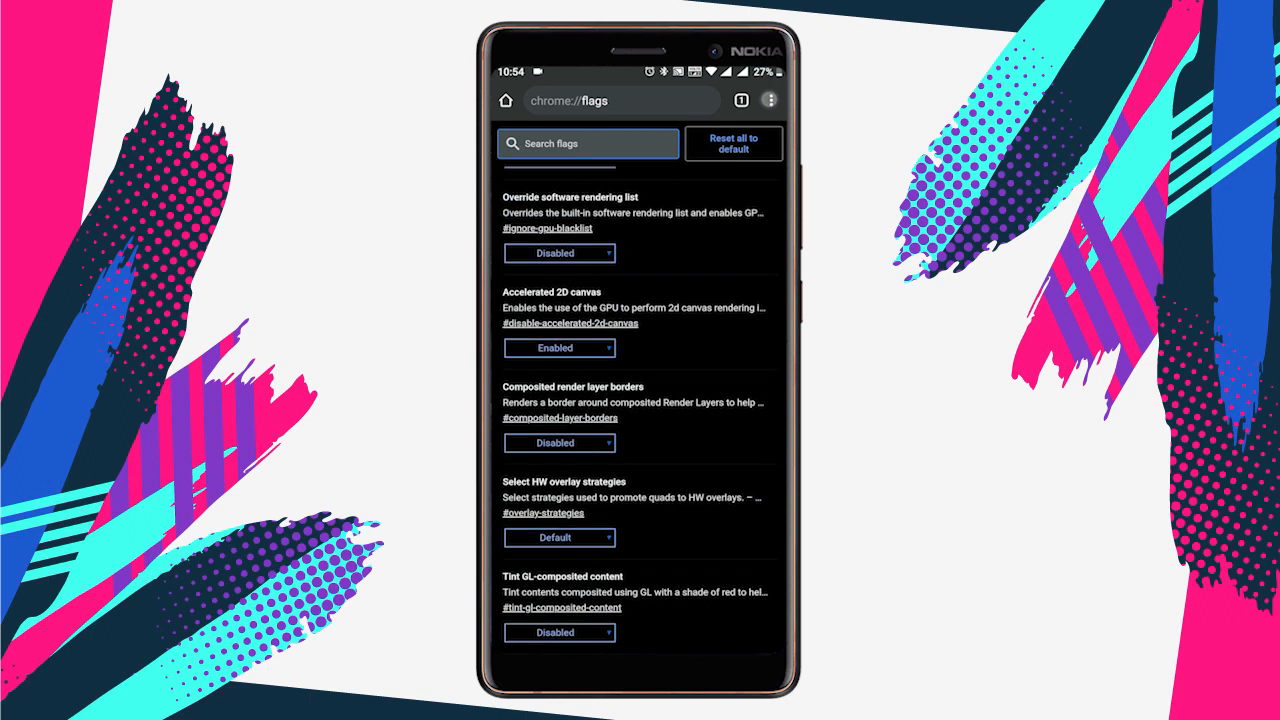
pyautogui.scroll(3)
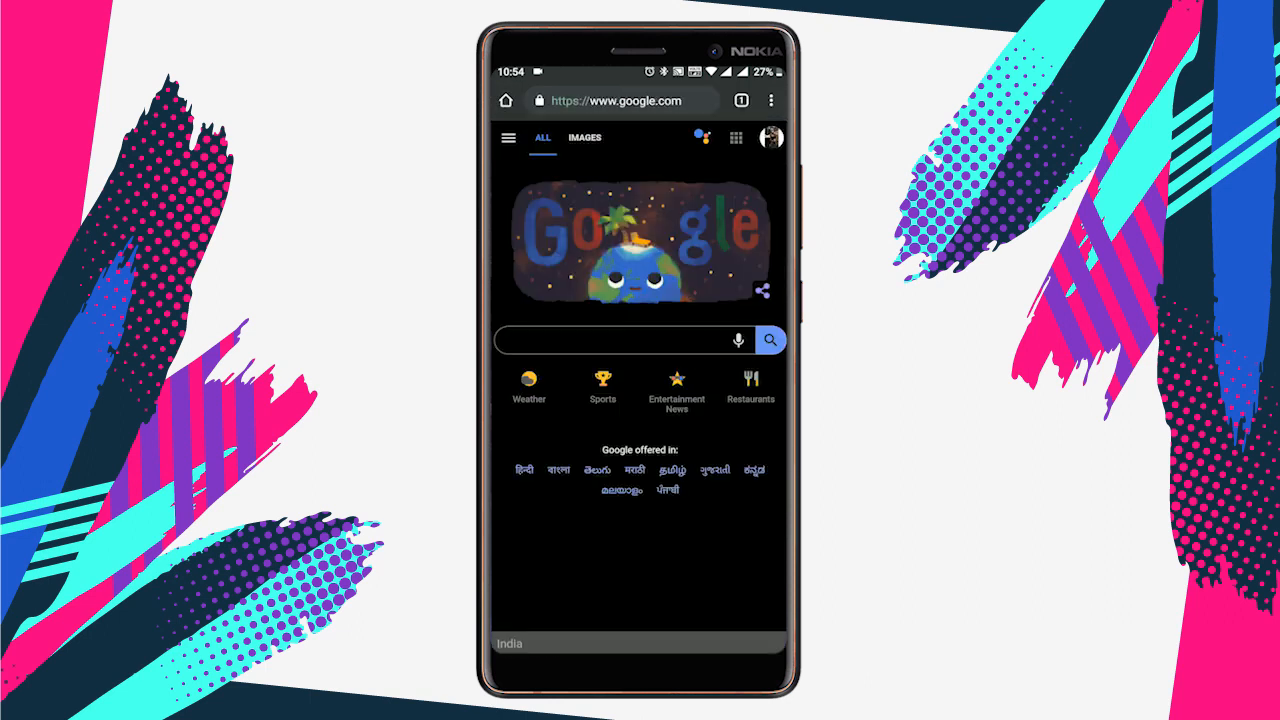
# Open the Sports shortcut and scroll down to the trending sports stories
pyautogui.click(602, 388)
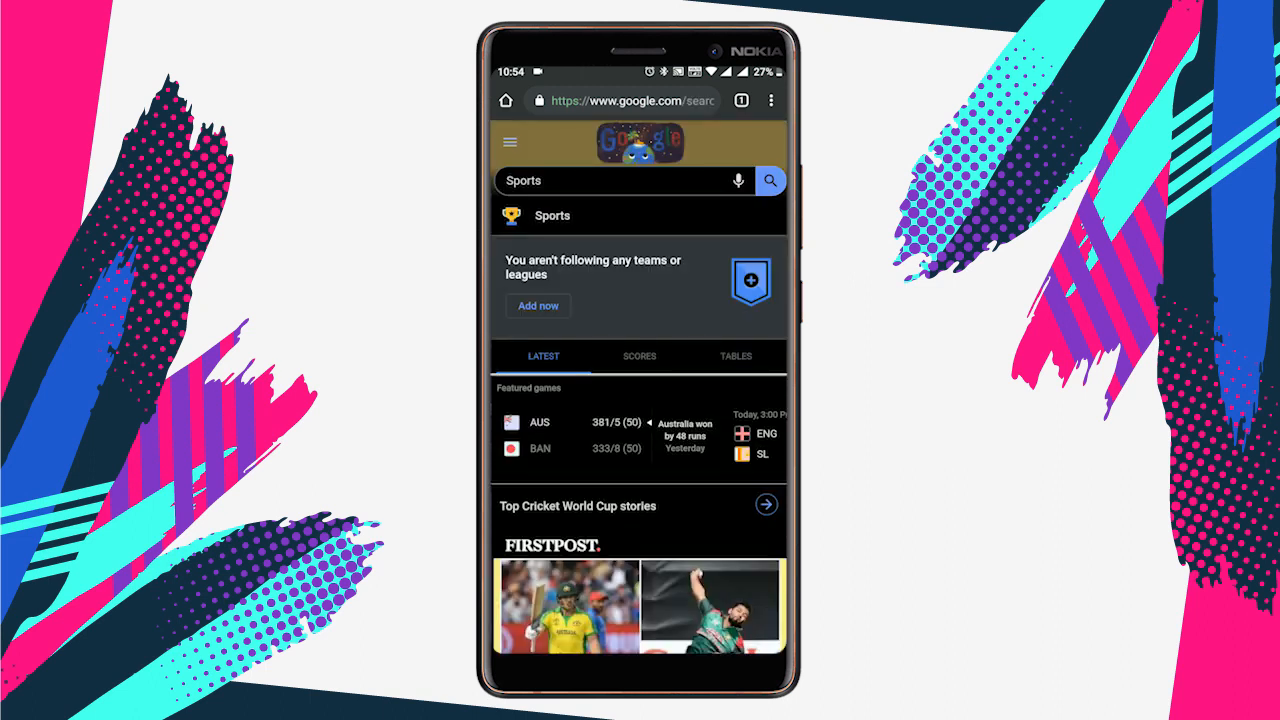
pyautogui.scroll(-3)
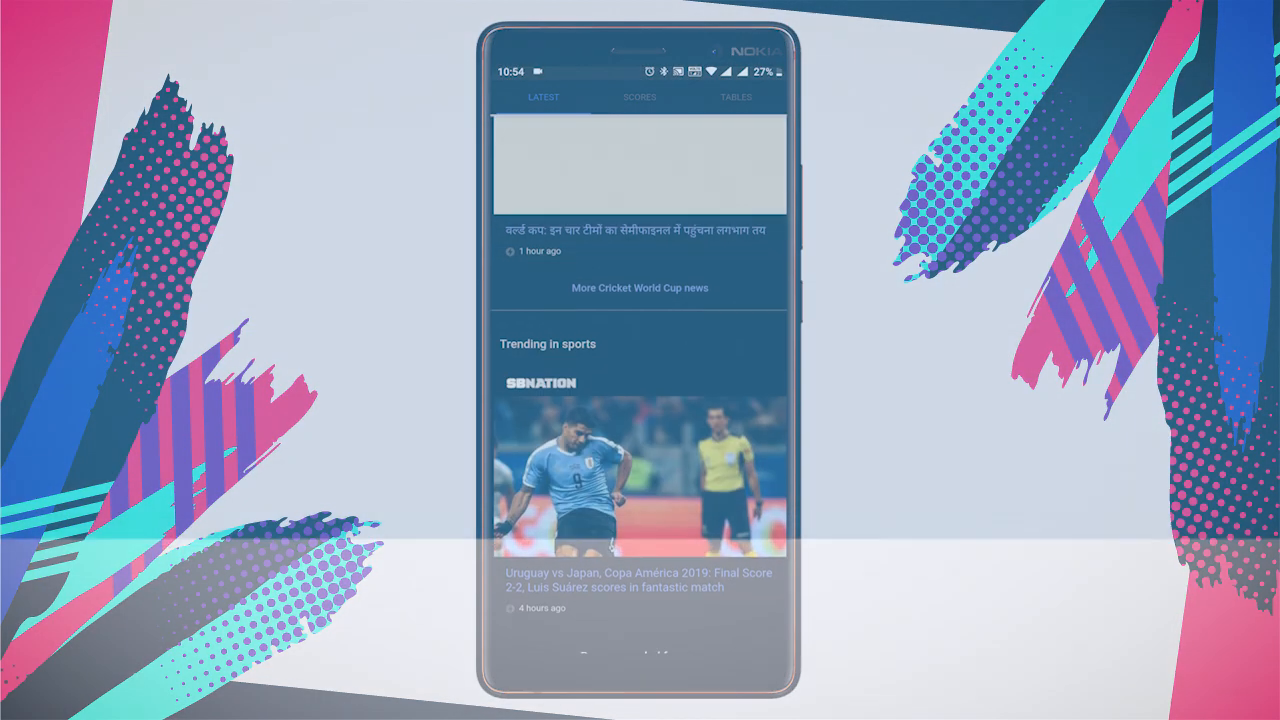